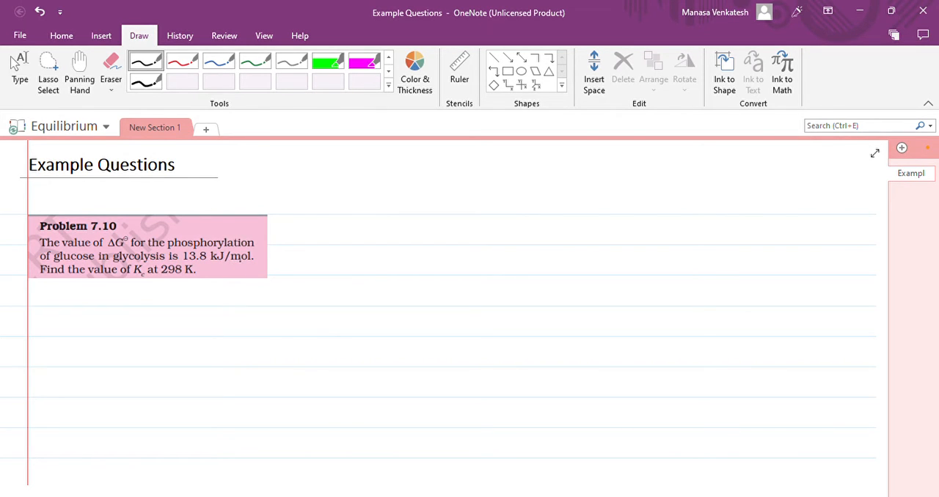
Underline the 13.8 kJ/mol value and handwrite ΔG° = 13.8 kJ mol⁻¹ beside Problem 7.10.
drag(187, 265, 220, 269)
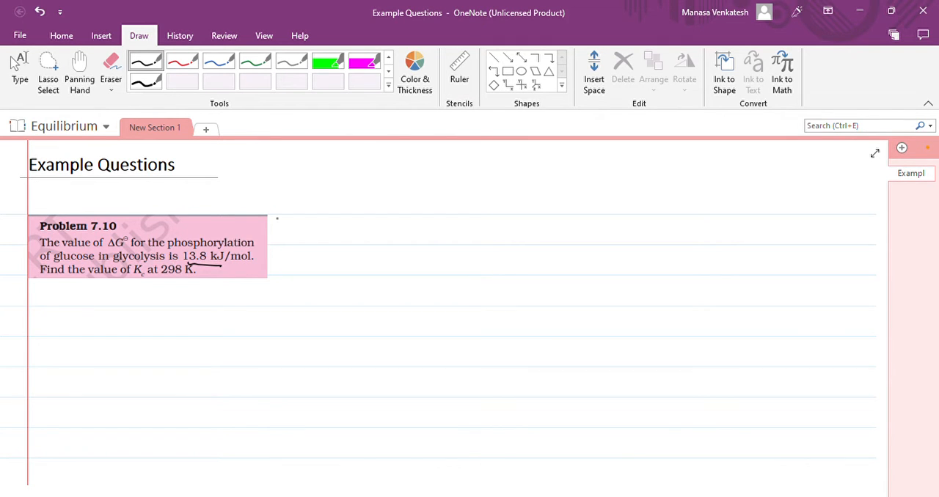
drag(284, 213, 317, 201)
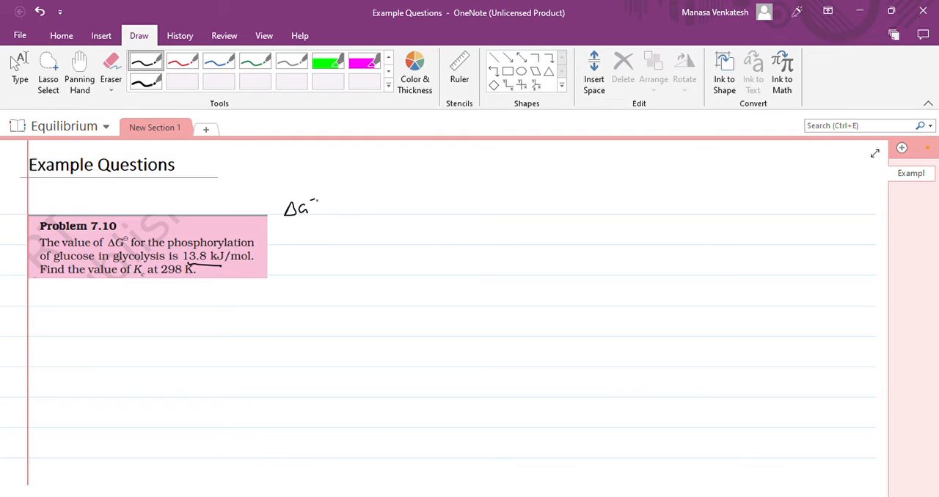
drag(315, 206, 345, 209)
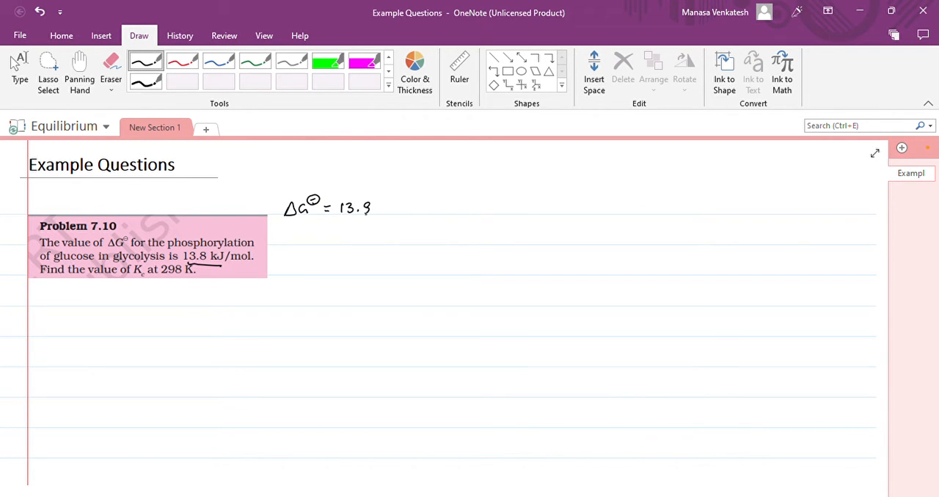
drag(374, 209, 407, 209)
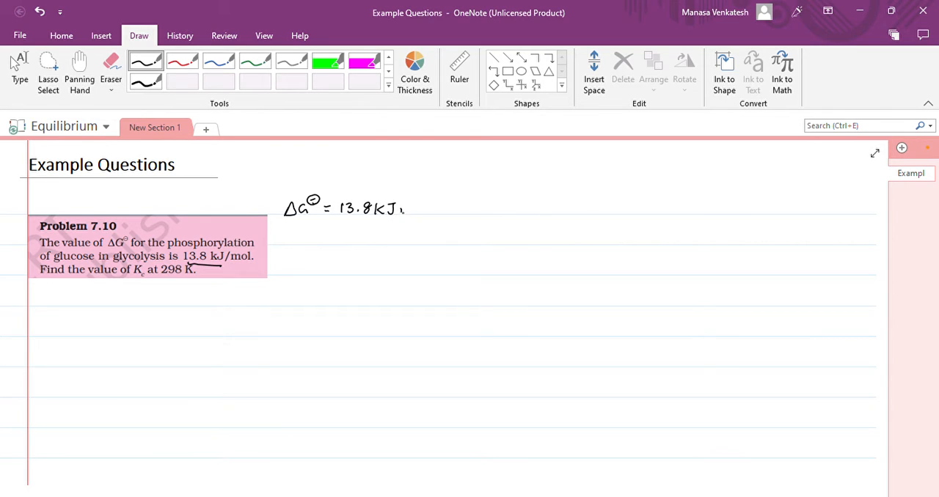
drag(396, 209, 447, 198)
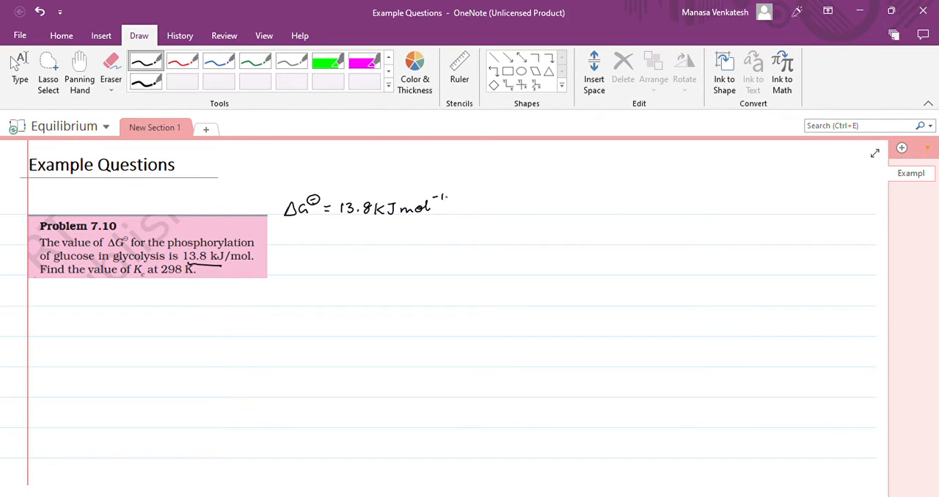
Handwrite T = 298 K below the ΔG° value.
drag(297, 245, 307, 227)
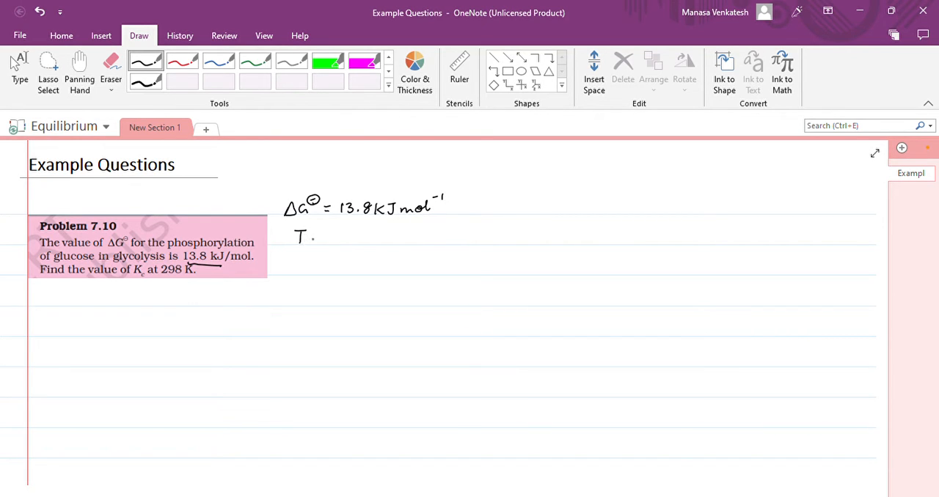
drag(315, 237, 352, 237)
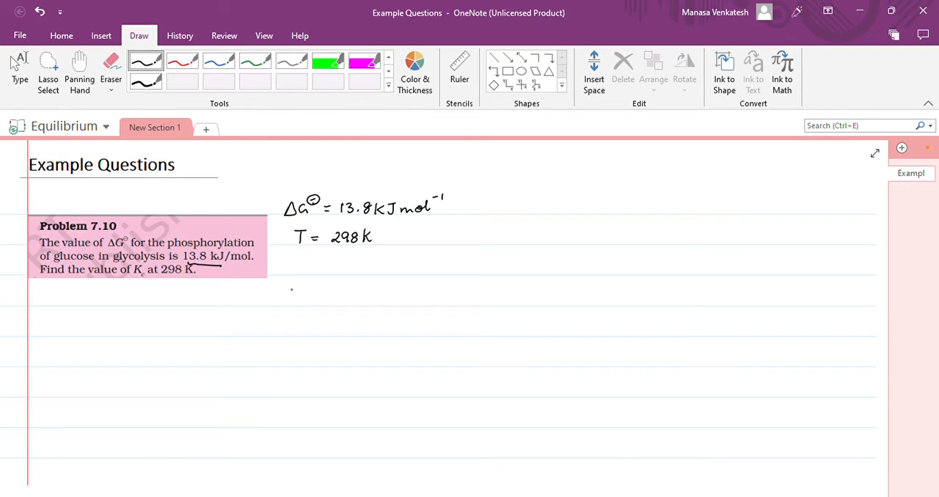
drag(290, 272, 295, 263)
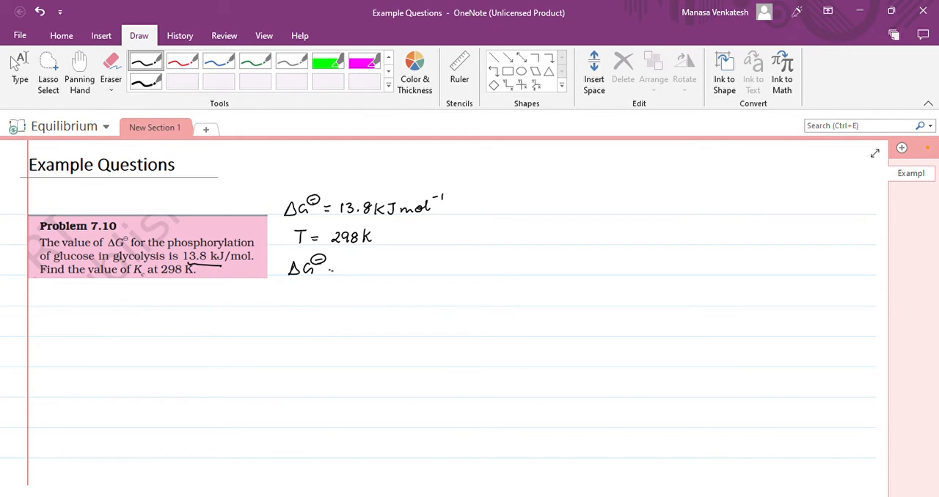
Handwrite the relations ΔG° = −RT ln Kc and ΔG° = −2.303RT log Kc.
drag(330, 267, 371, 268)
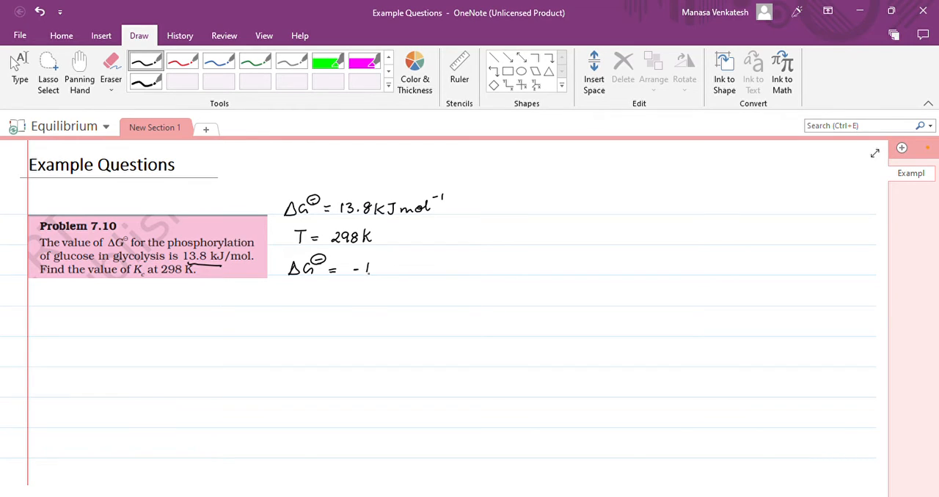
drag(359, 268, 418, 268)
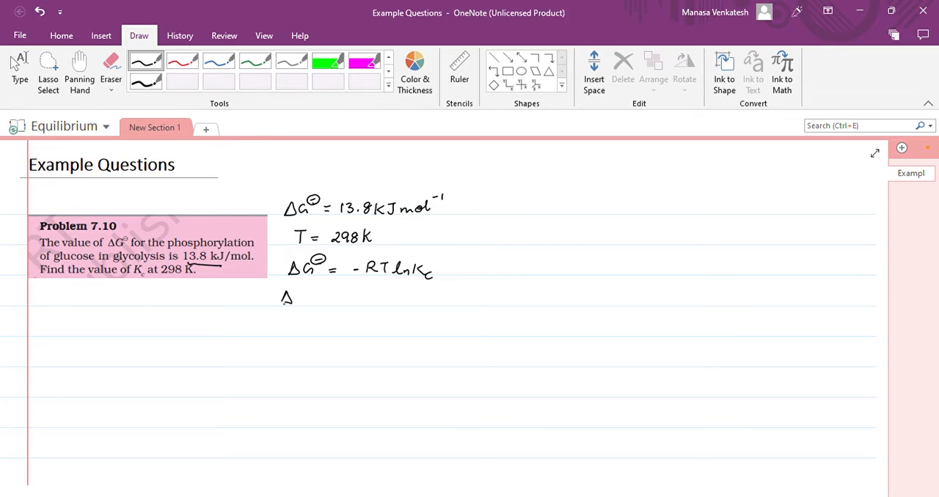
drag(284, 301, 321, 294)
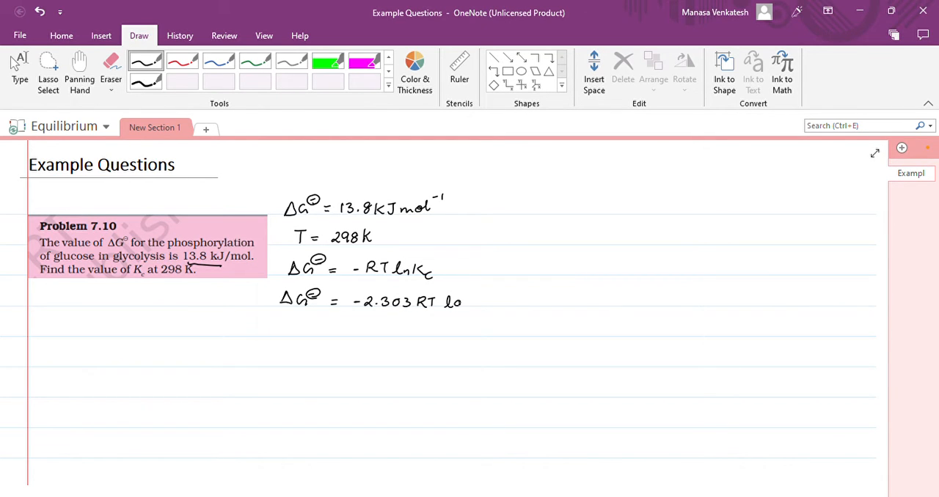
drag(458, 301, 495, 301)
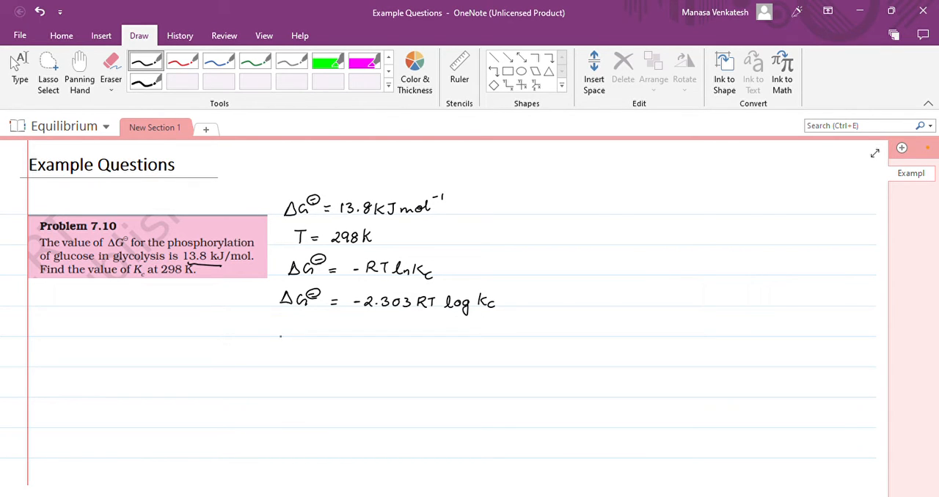
Rearrange into log Kc = −ΔG° over a 2.303RT denominator.
drag(278, 326, 304, 341)
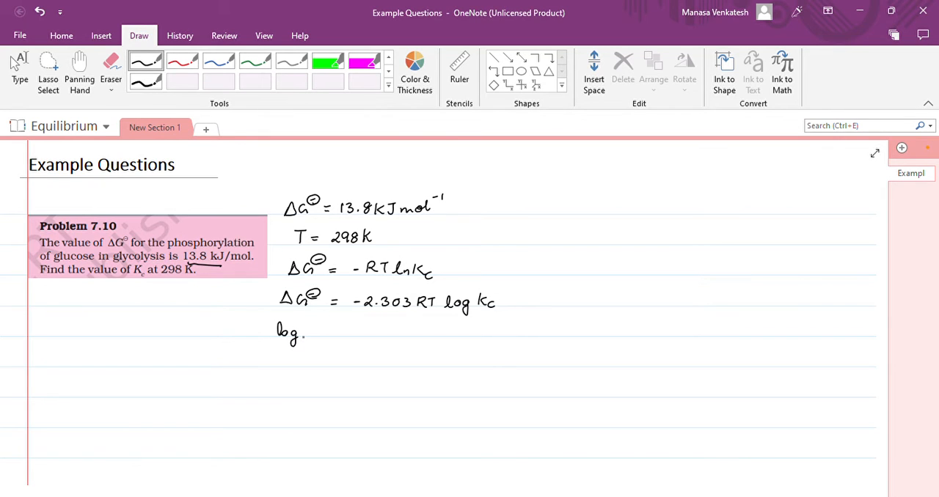
drag(308, 330, 322, 326)
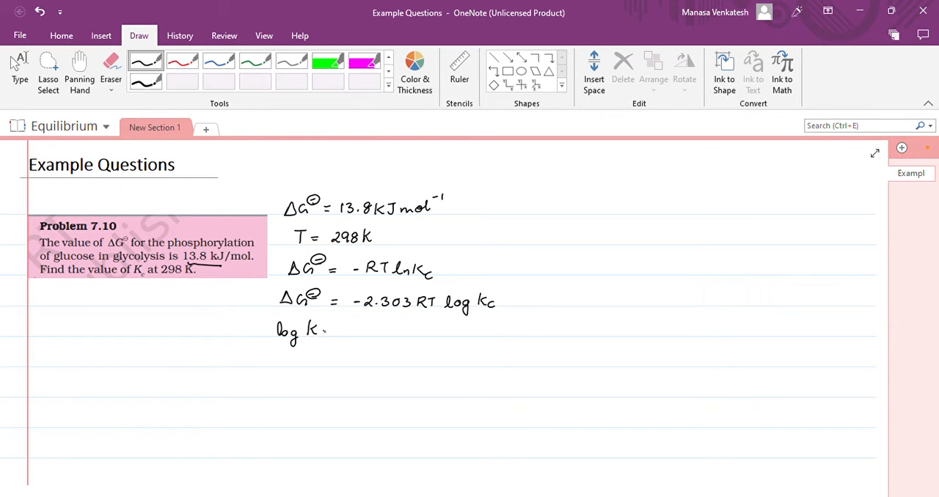
drag(316, 330, 359, 330)
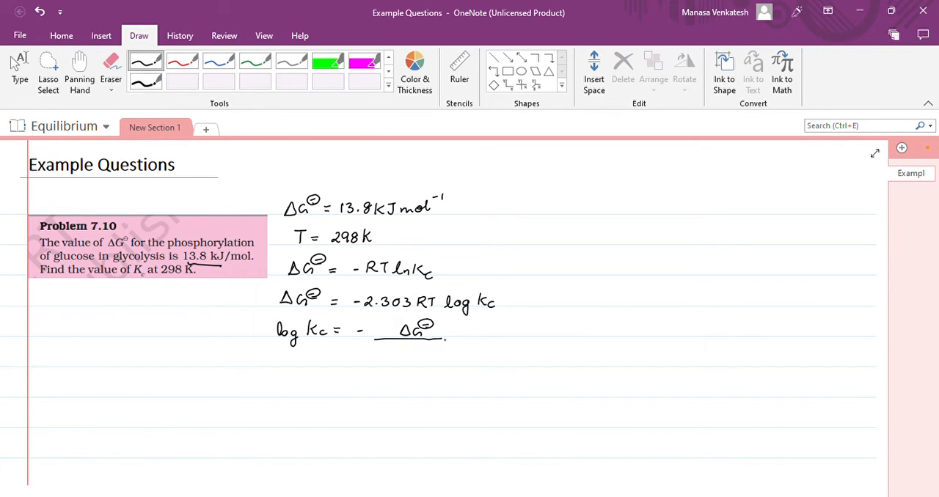
drag(374, 338, 480, 337)
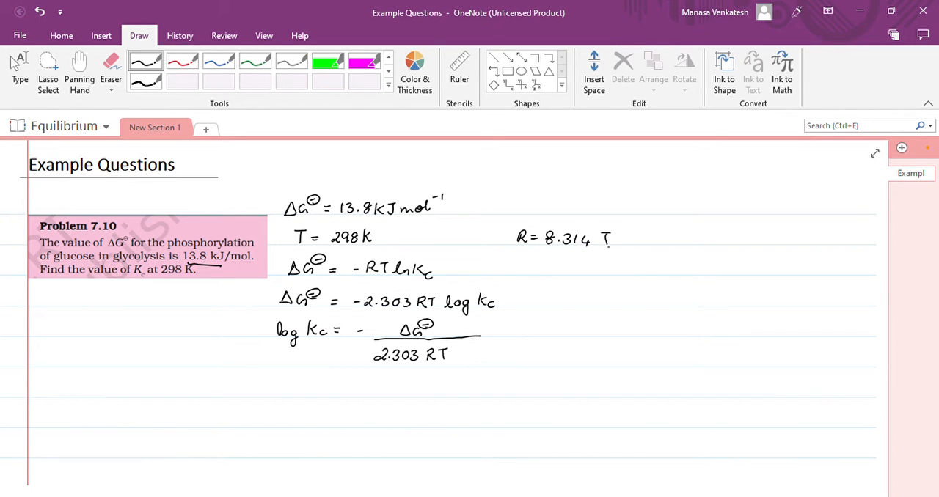
Note R = 8.314 J mol⁻¹ K⁻¹ and begin substituting 13.8×10³ J mol⁻¹ into the fraction.
text(J mol.)
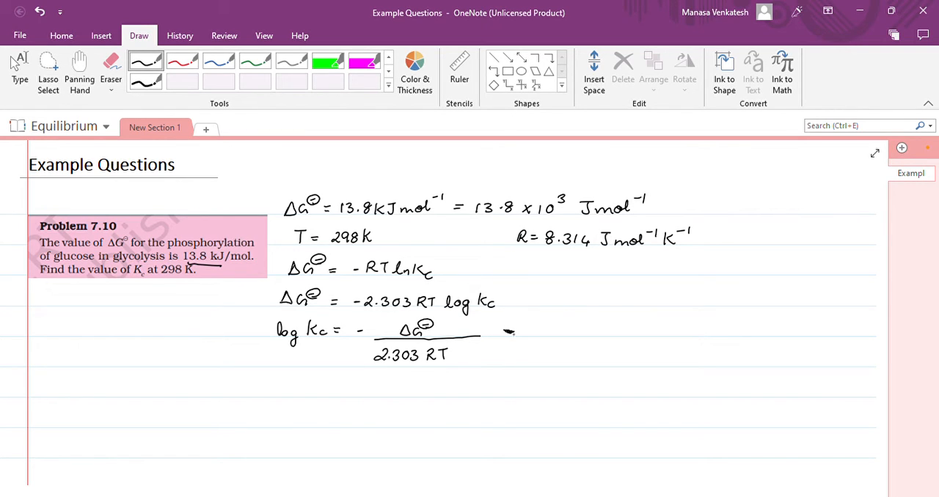
drag(339, 387, 355, 391)
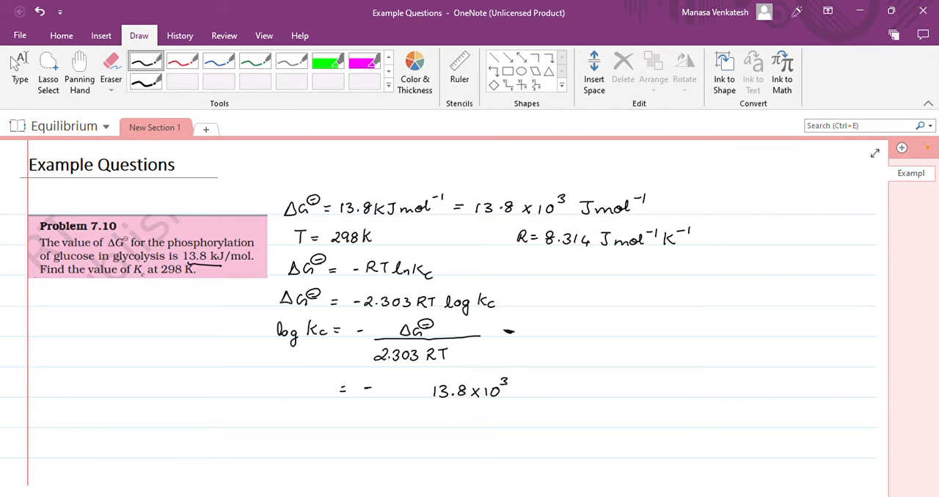
Ink 13.8×10³ J mol⁻¹ over 2.303 × 8.314 × 298 K and strike out cancelling units.
drag(525, 385, 558, 393)
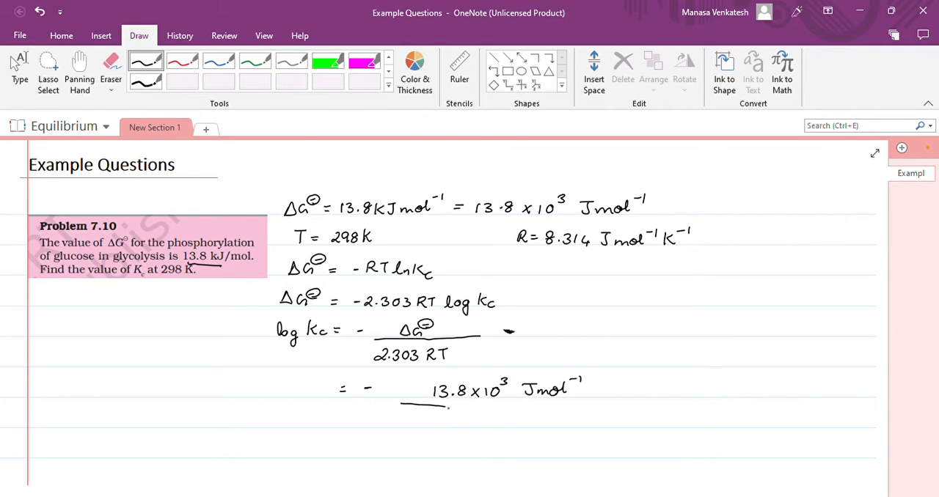
drag(403, 403, 586, 407)
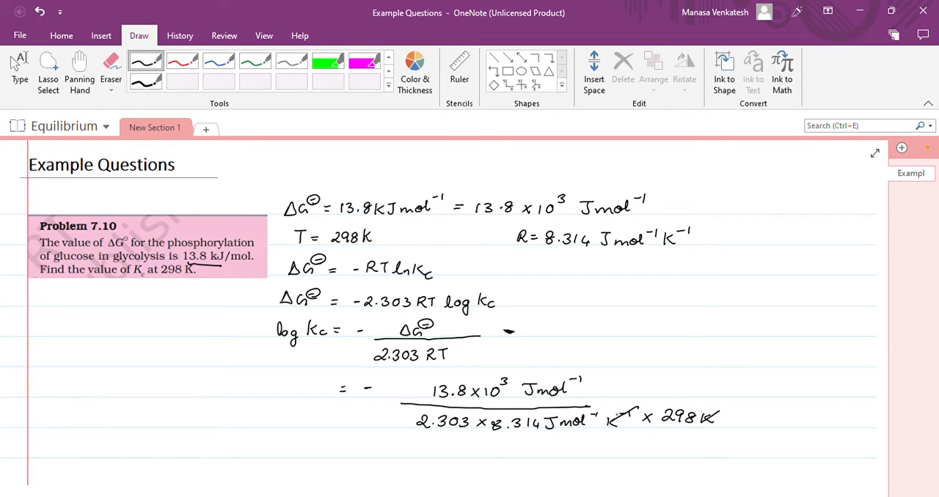
drag(547, 385, 579, 421)
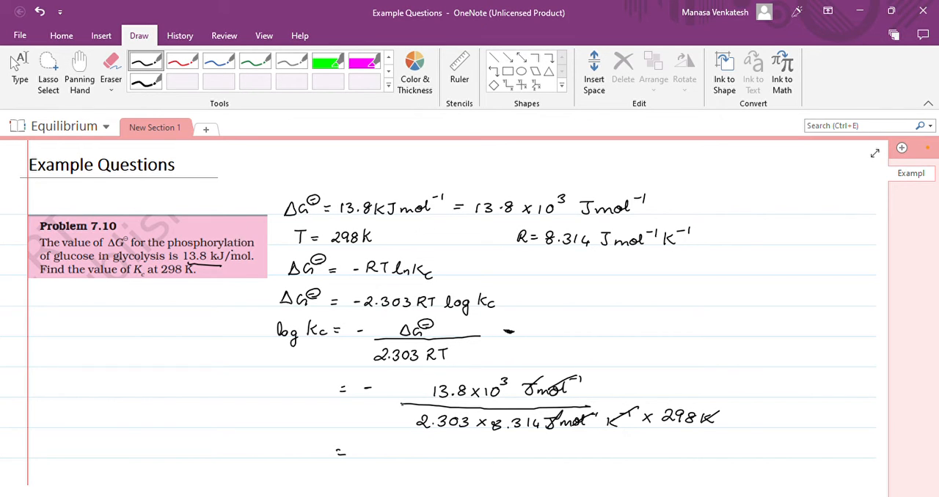
Evaluate the fraction to −2.418 and write log Kc = −2.418 below the problem box.
drag(293, 368, 334, 363)
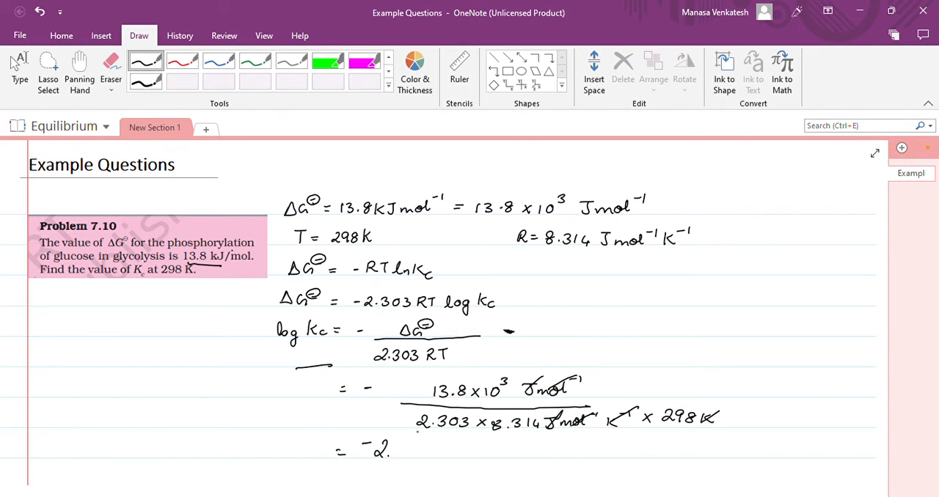
drag(393, 451, 427, 453)
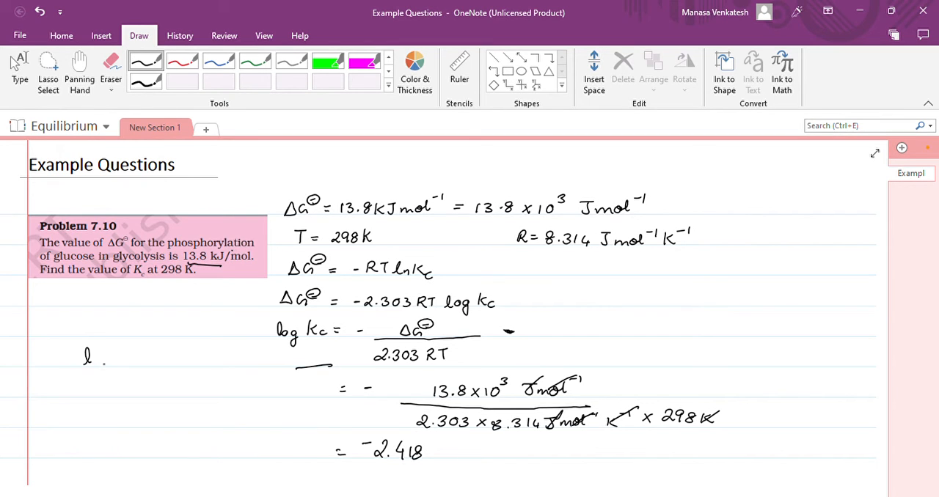
drag(87, 356, 143, 363)
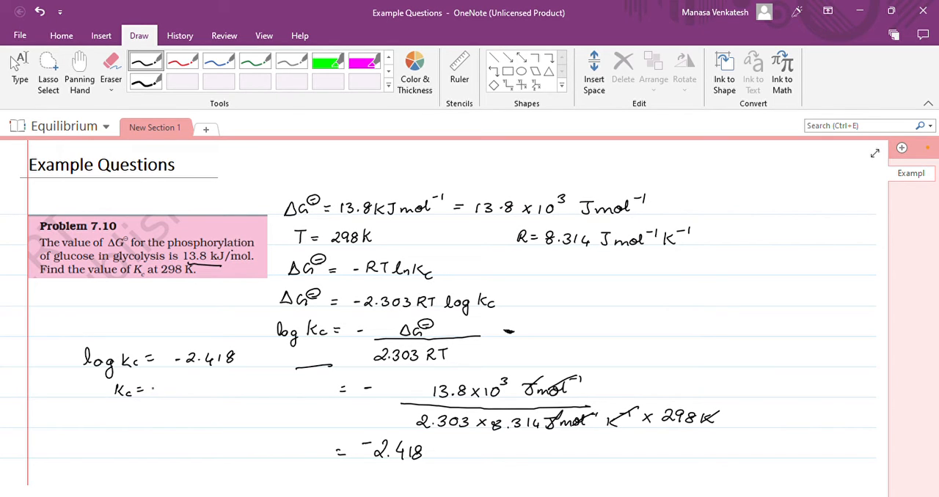
text(3.)
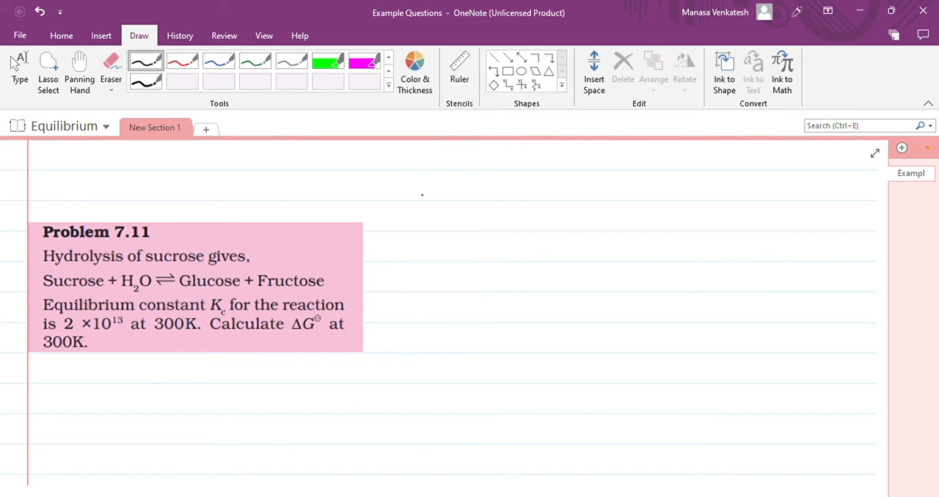
Handwrite ΔG° = −2.303 RT log Kc beside Problem 7.11, then ΔG° = ? beneath.
drag(414, 198, 458, 187)
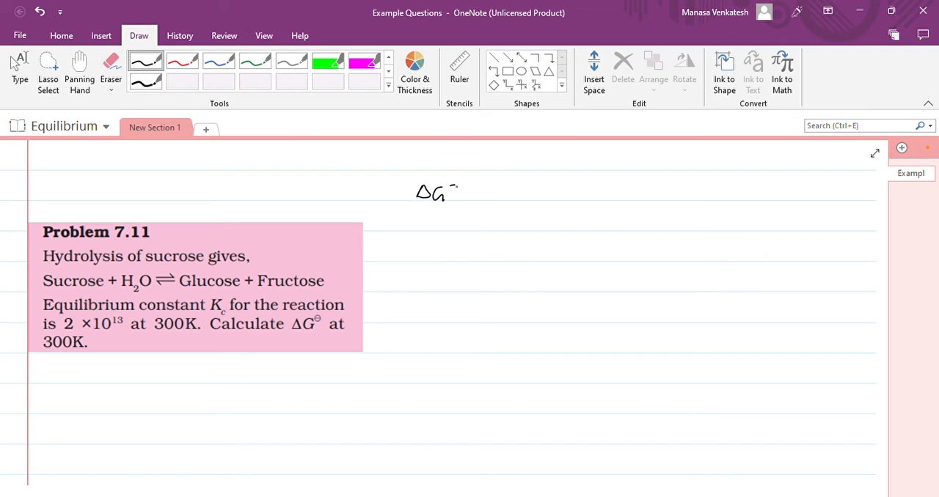
drag(447, 187, 473, 196)
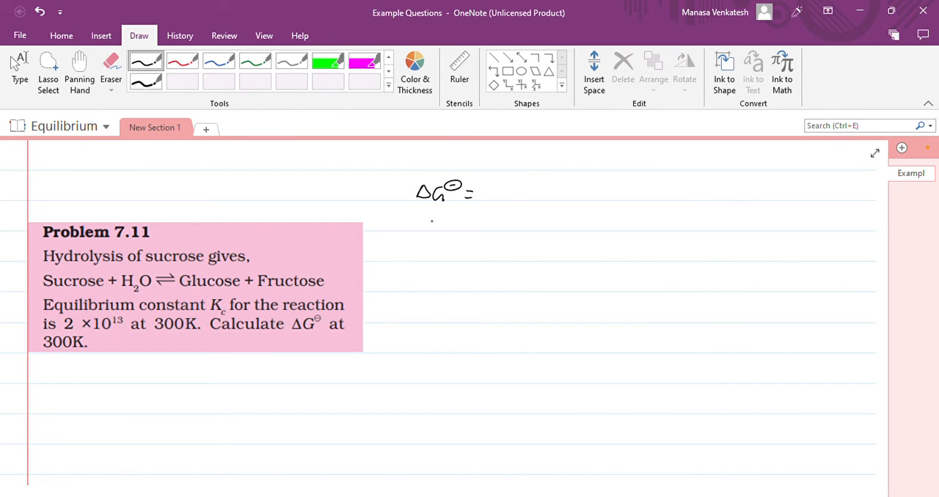
drag(480, 194, 510, 196)
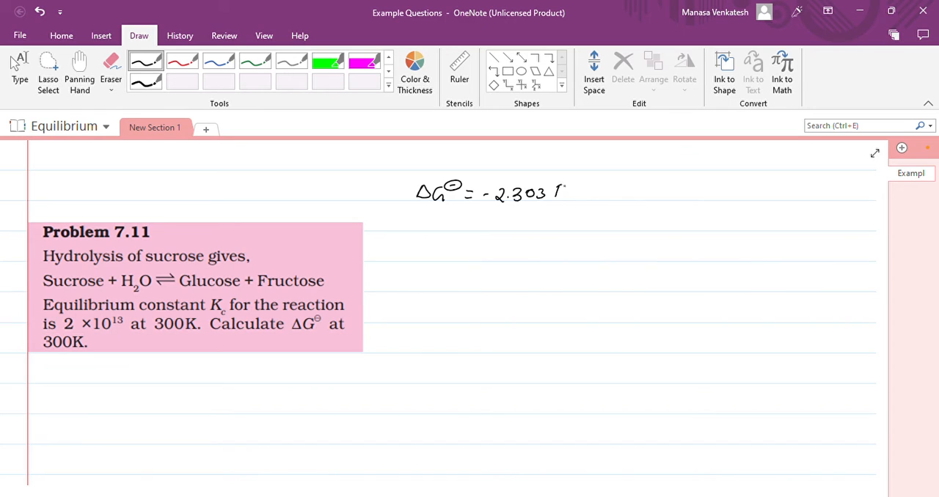
drag(557, 192, 580, 192)
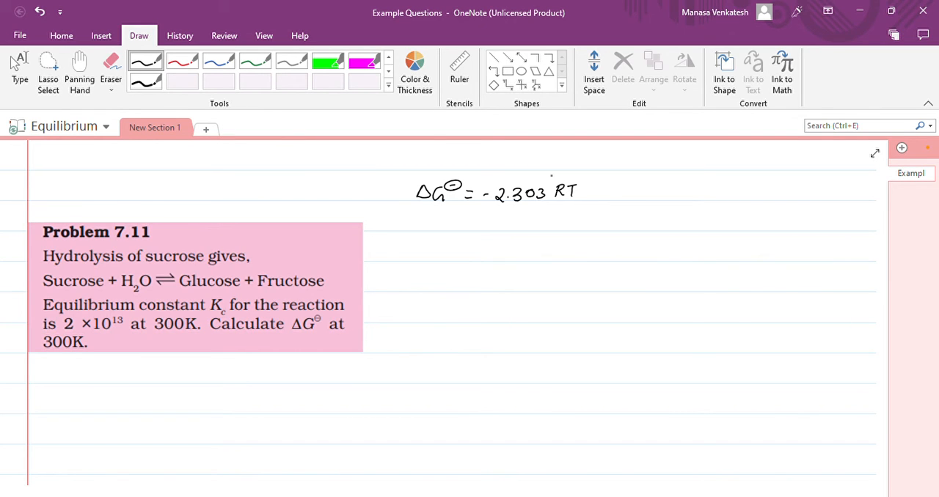
drag(583, 187, 602, 198)
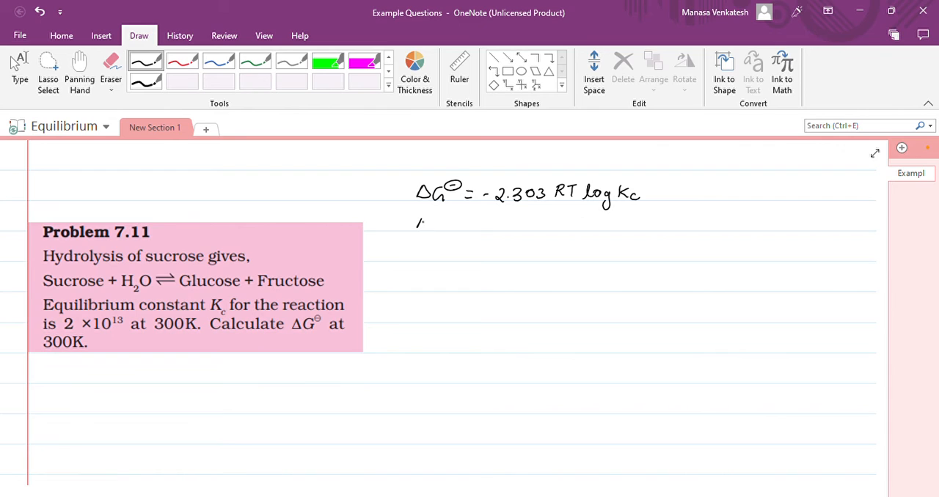
drag(414, 223, 473, 224)
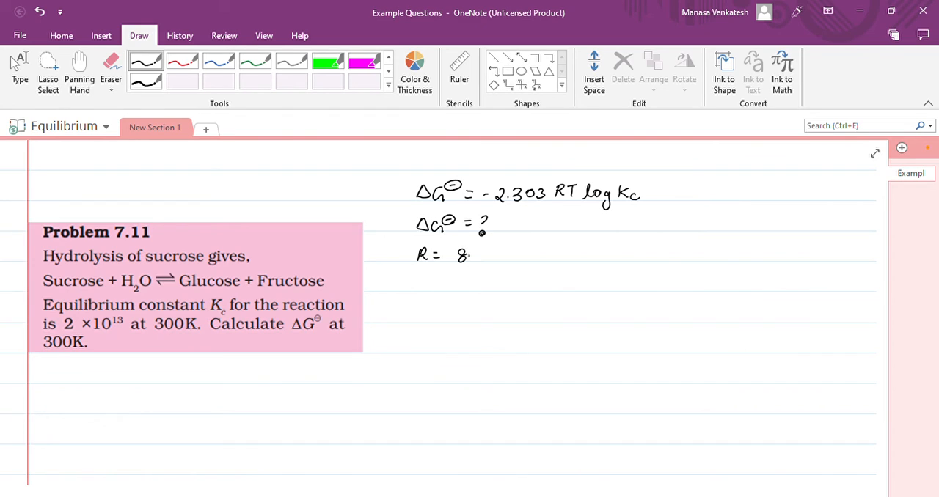
Write the gas constant R = 8.314 J mol⁻¹ K⁻¹.
drag(470, 255, 521, 256)
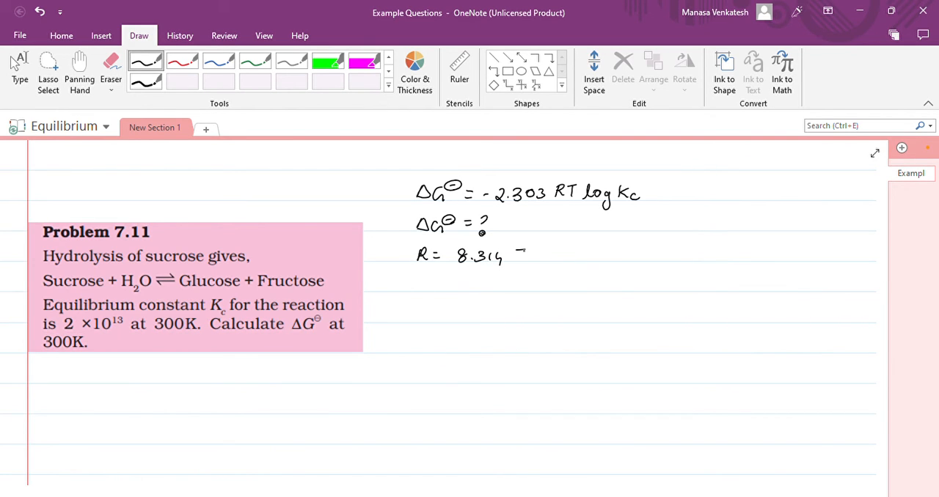
drag(521, 257, 557, 258)
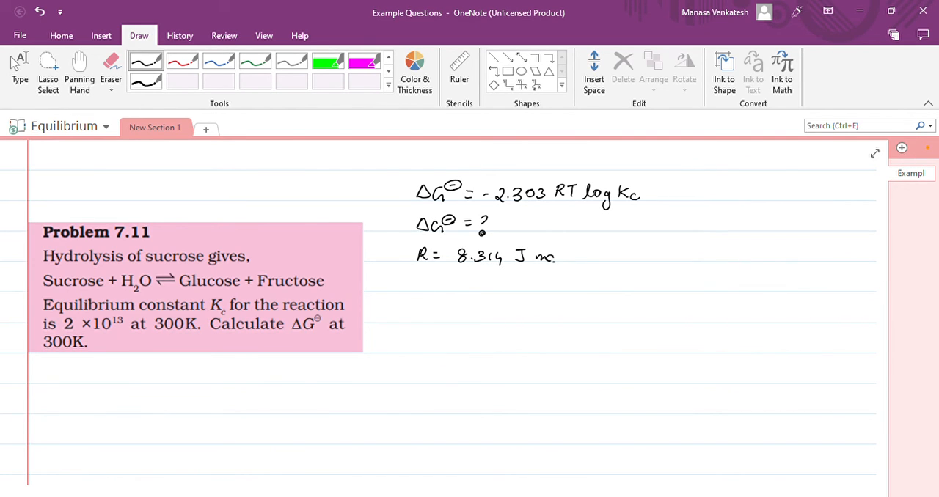
drag(557, 257, 591, 257)
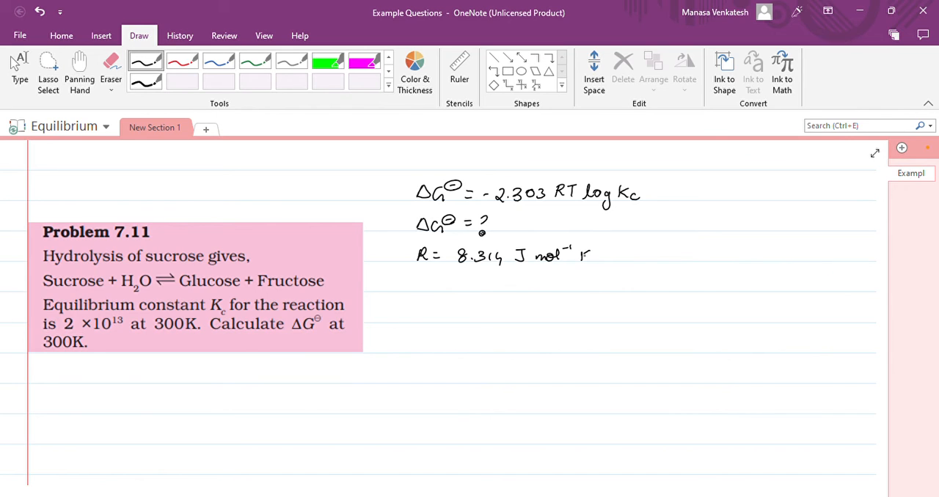
drag(583, 257, 605, 245)
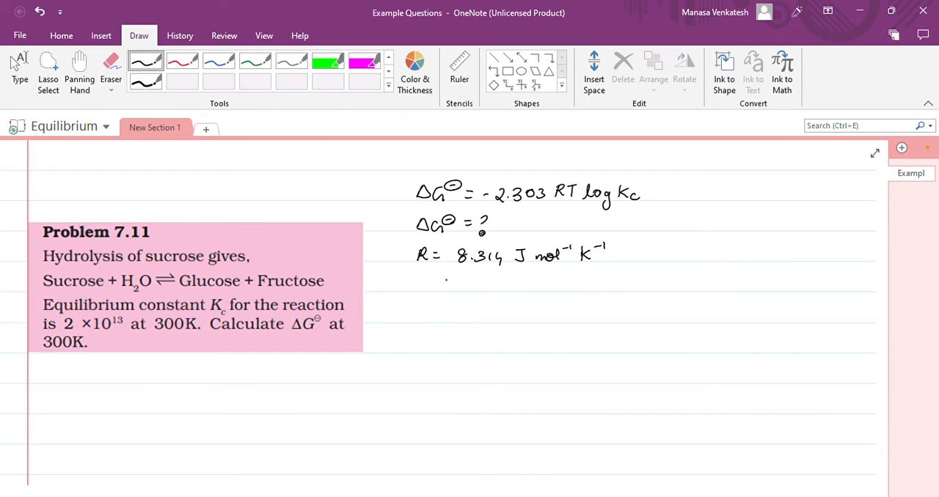
Write T = 300 K and Kc = 2×10¹³ below R.
drag(421, 281, 451, 281)
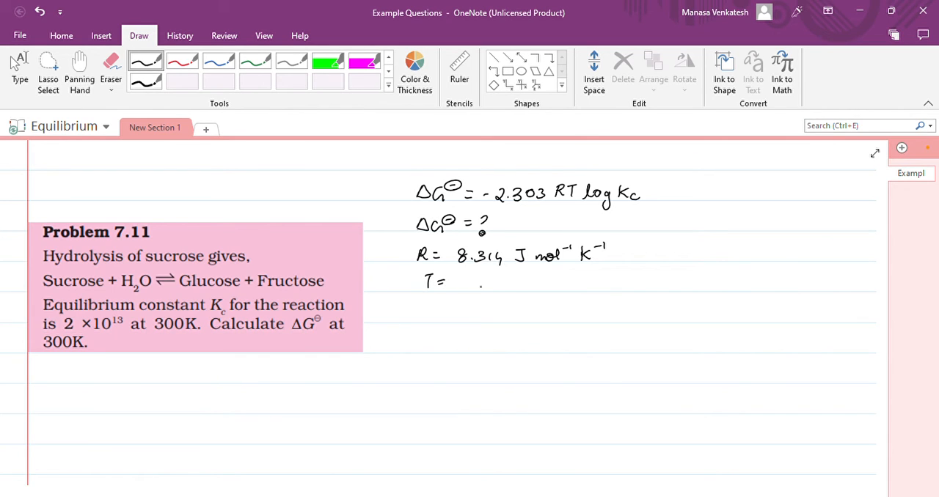
drag(462, 284, 506, 284)
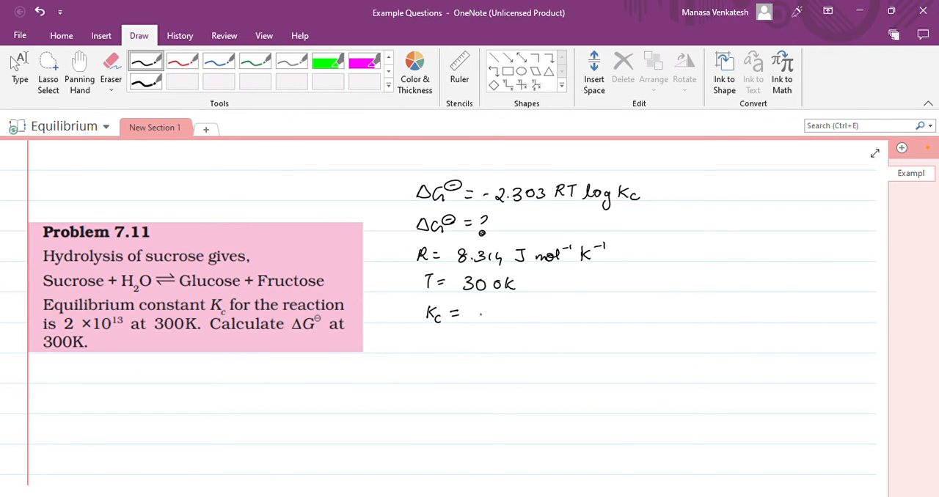
drag(473, 315, 506, 316)
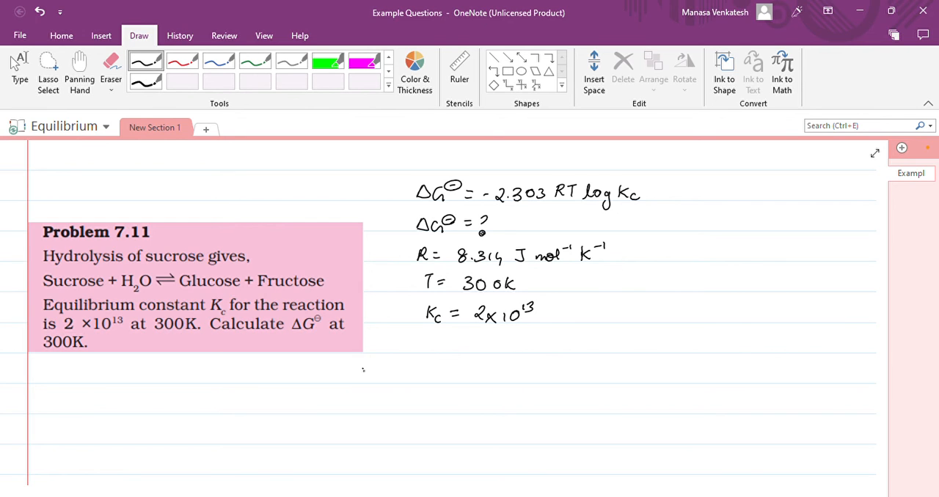
drag(355, 367, 396, 377)
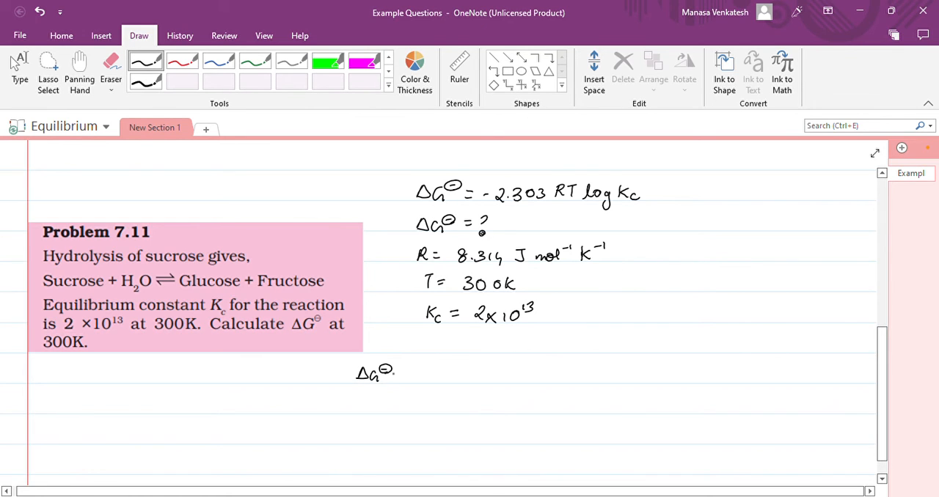
Start the substitution ΔG° = −2.303 × 8.314 J mol⁻¹ K⁻¹.
drag(398, 374, 431, 376)
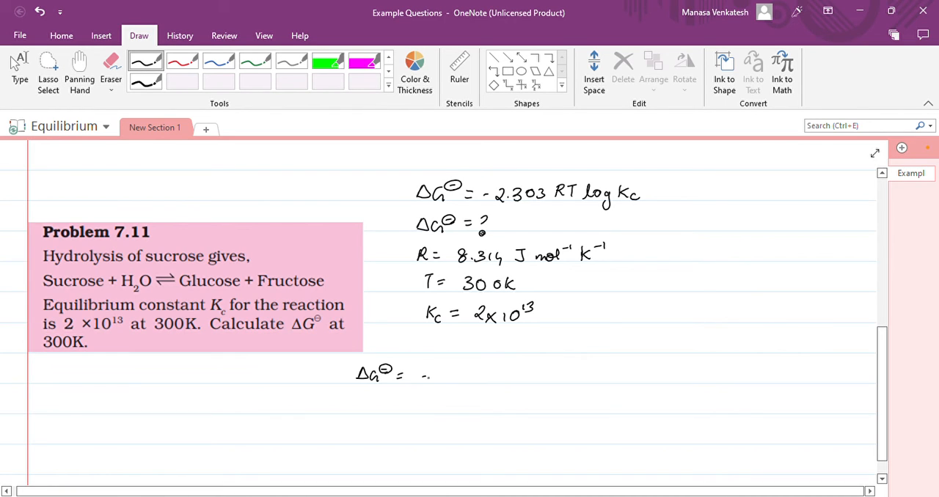
drag(422, 377, 475, 377)
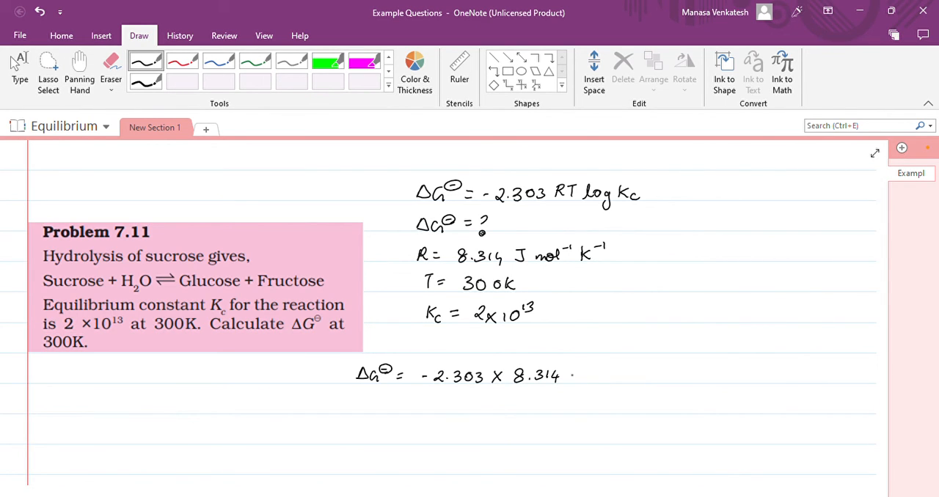
drag(569, 376, 583, 373)
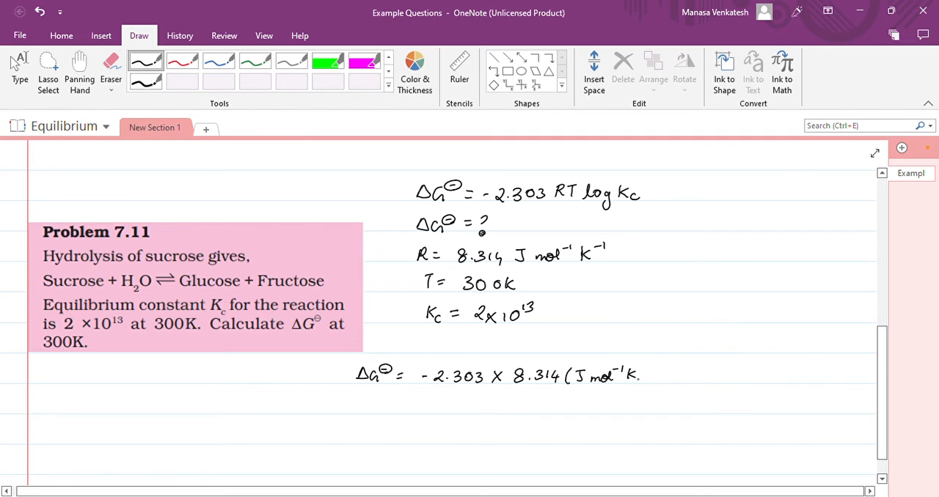
drag(632, 382, 656, 370)
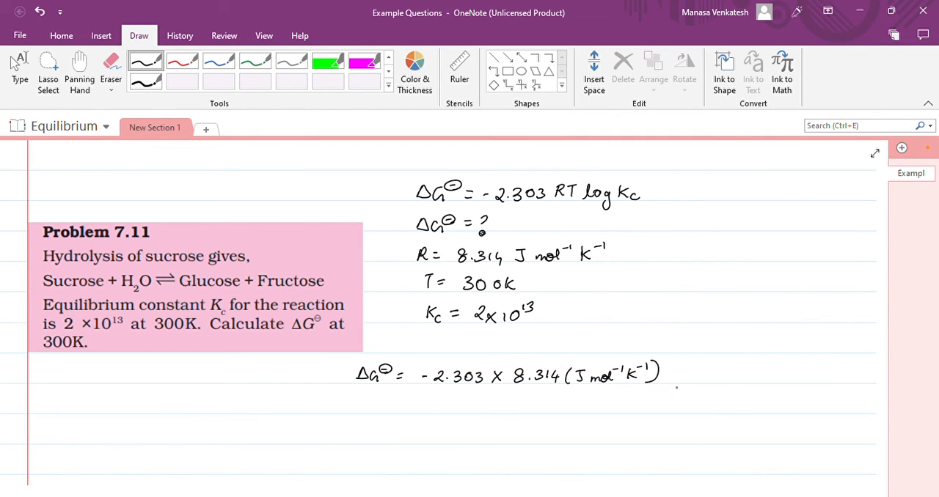
Multiply by 300 K and log 2×10¹³, cancel units, giving −7.64×10⁴ J mol⁻¹.
drag(671, 377, 693, 374)
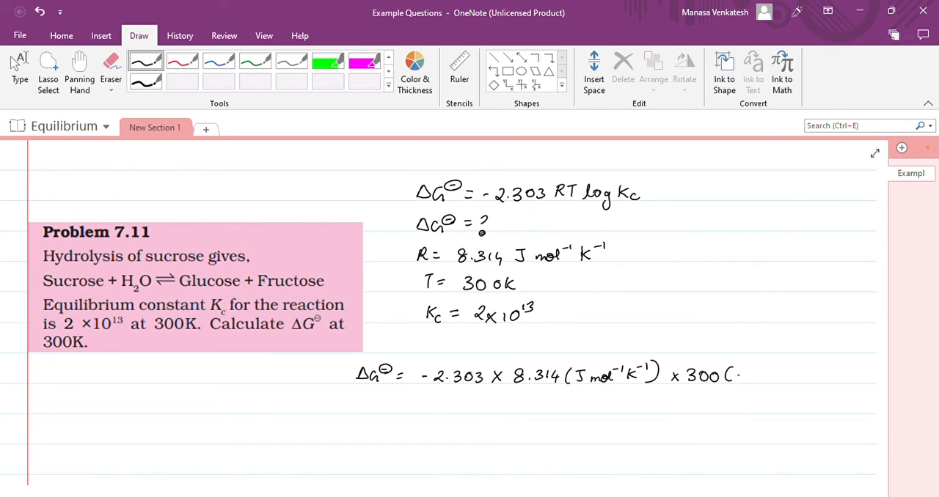
drag(734, 375, 781, 374)
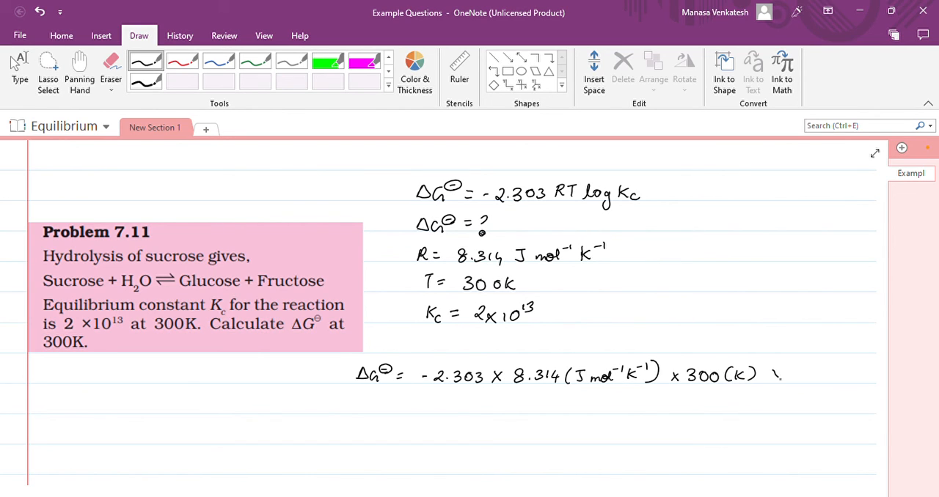
drag(774, 370, 784, 377)
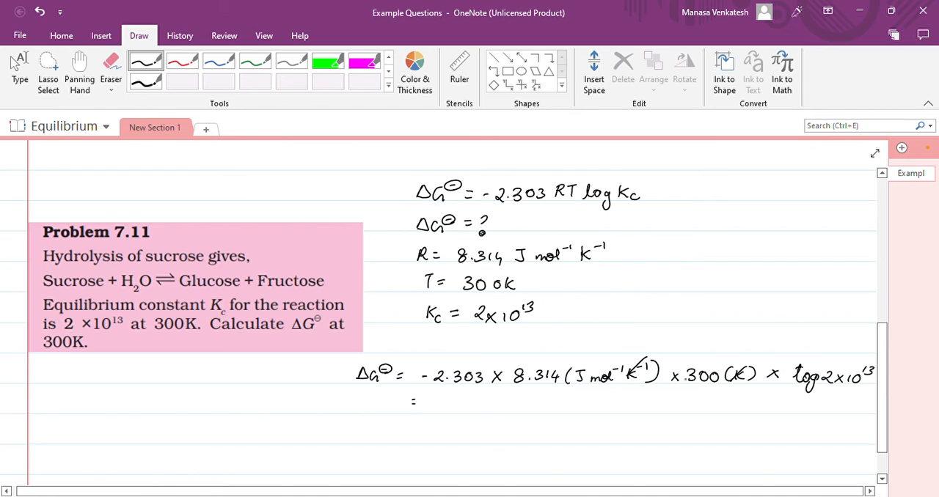
drag(582, 387, 614, 392)
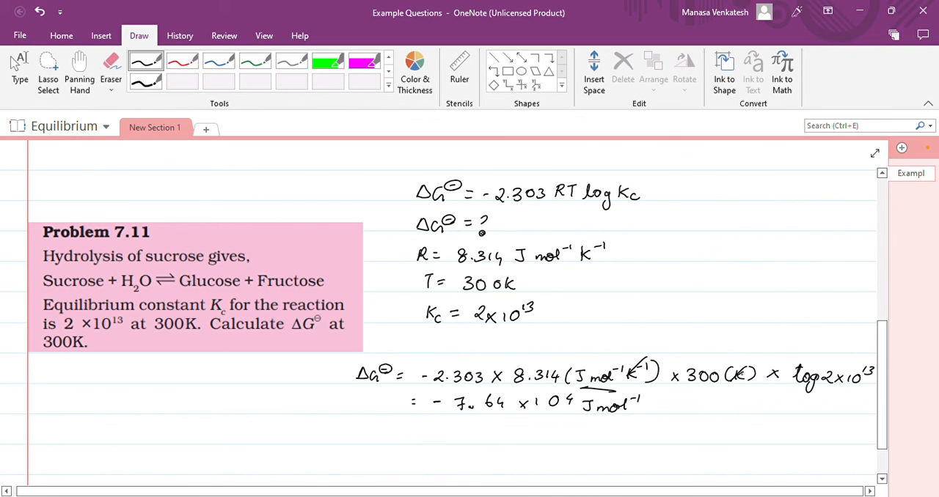
Underline log 2×10¹³ and write the final answer −7.64 × 10 kJ mol⁻¹.
drag(787, 396, 864, 401)
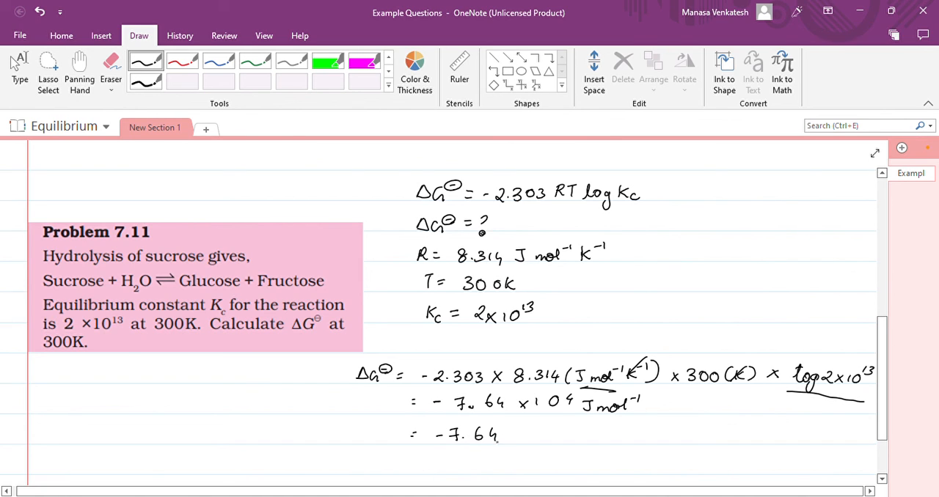
drag(503, 436, 531, 436)
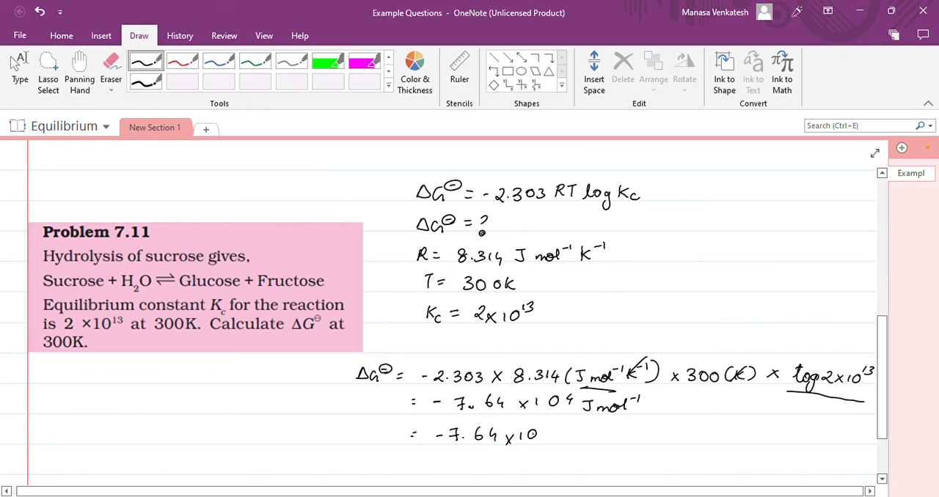
drag(556, 440, 580, 429)
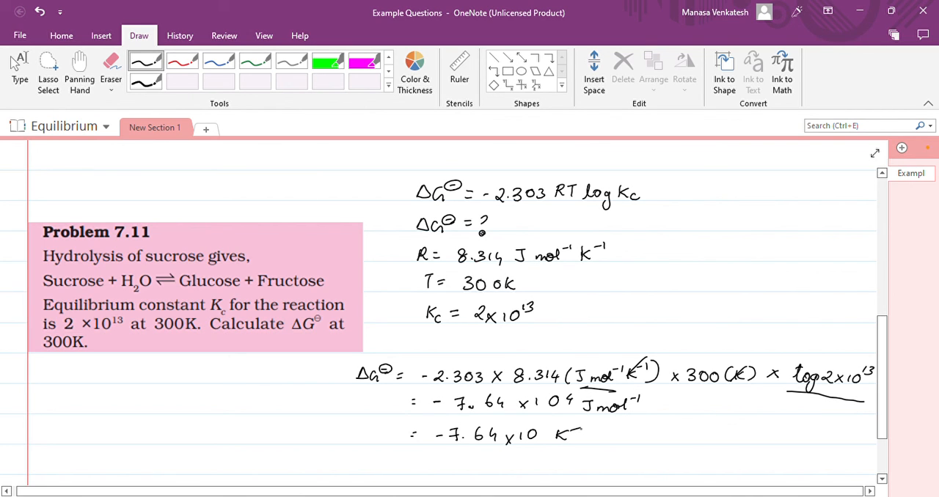
drag(561, 436, 620, 436)
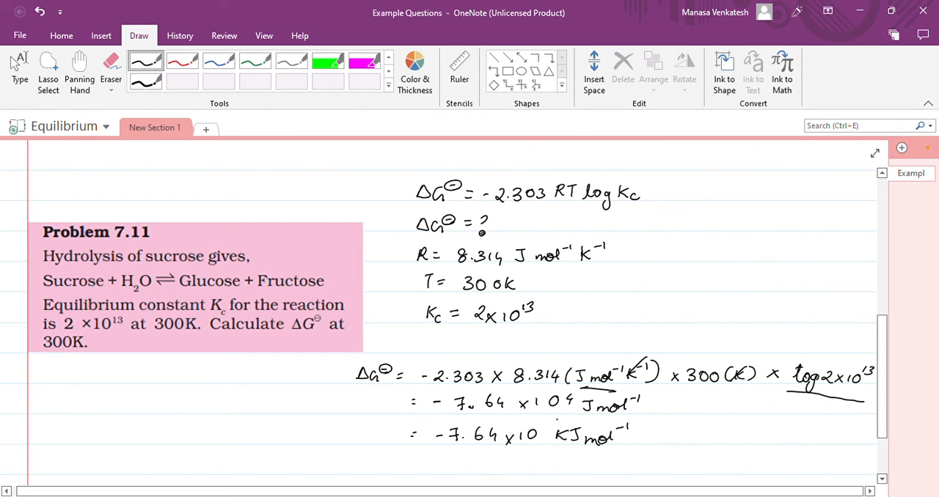
scroll(down, 3)
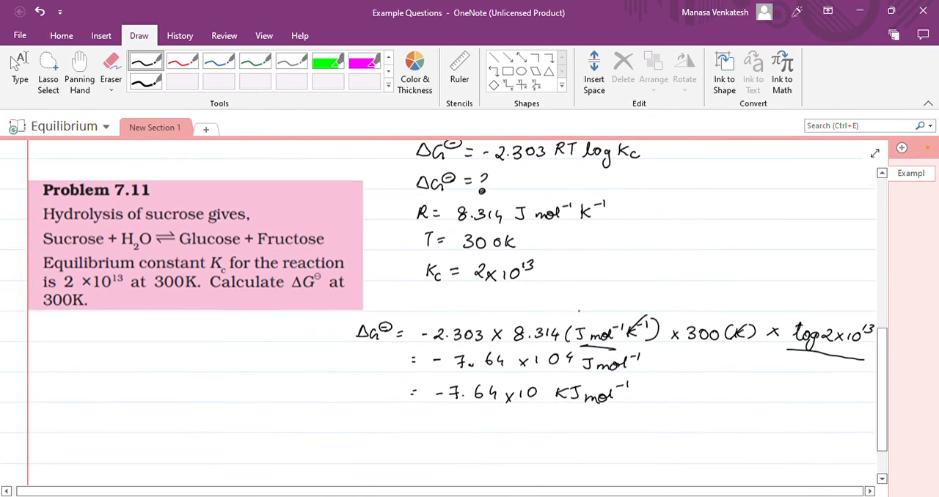